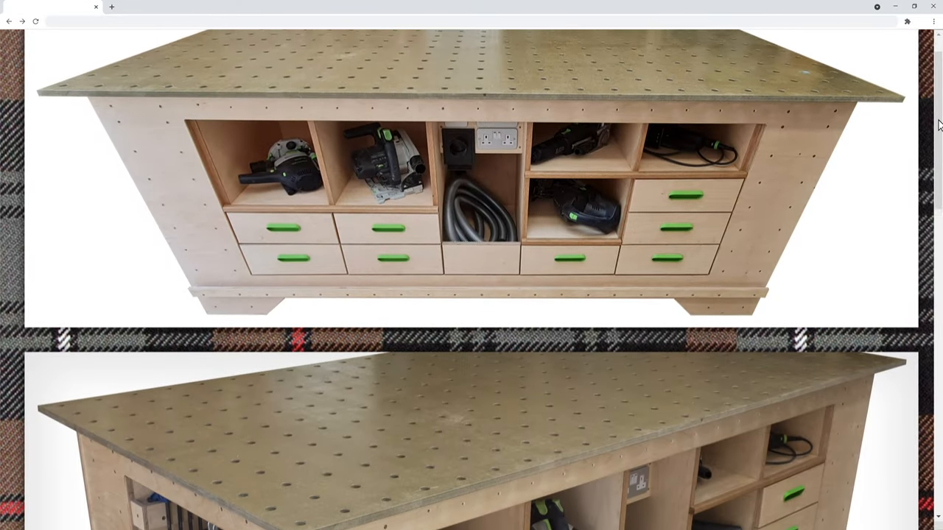
{"action": "scroll", "scroll_direction": "down", "scroll_amount": 3}
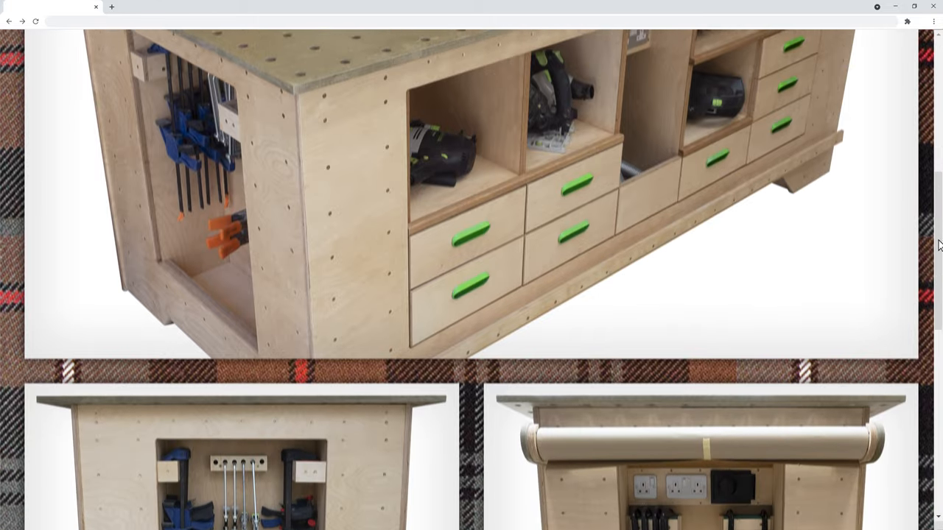
{"action": "scroll", "scroll_direction": "down", "scroll_amount": 3}
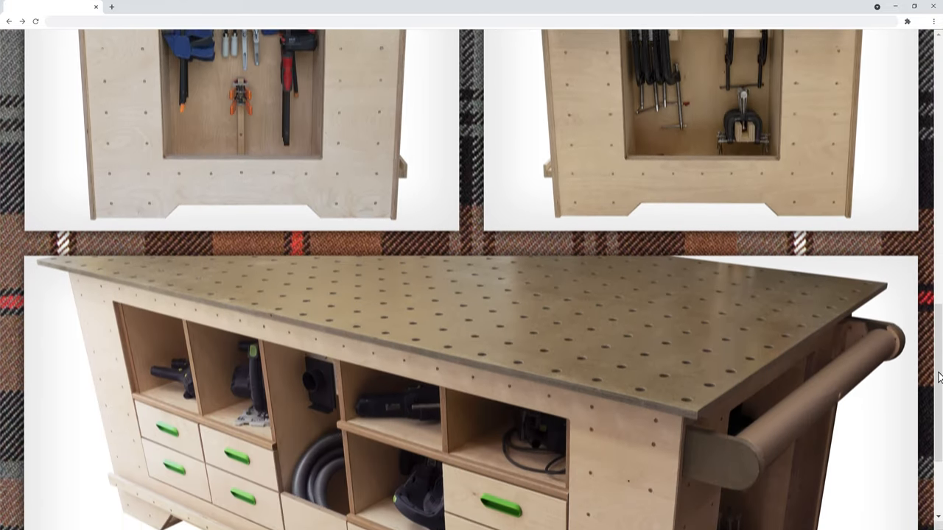
{"action": "scroll", "scroll_direction": "down", "scroll_amount": 3}
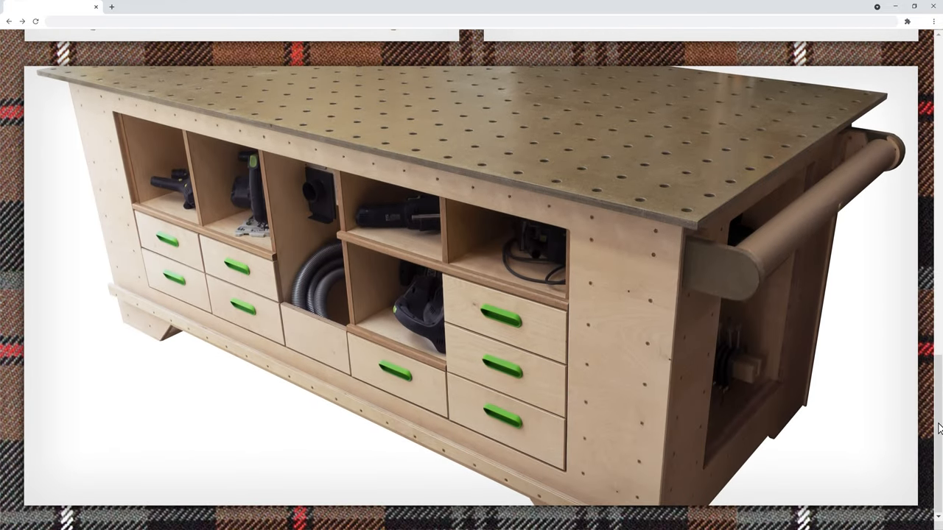